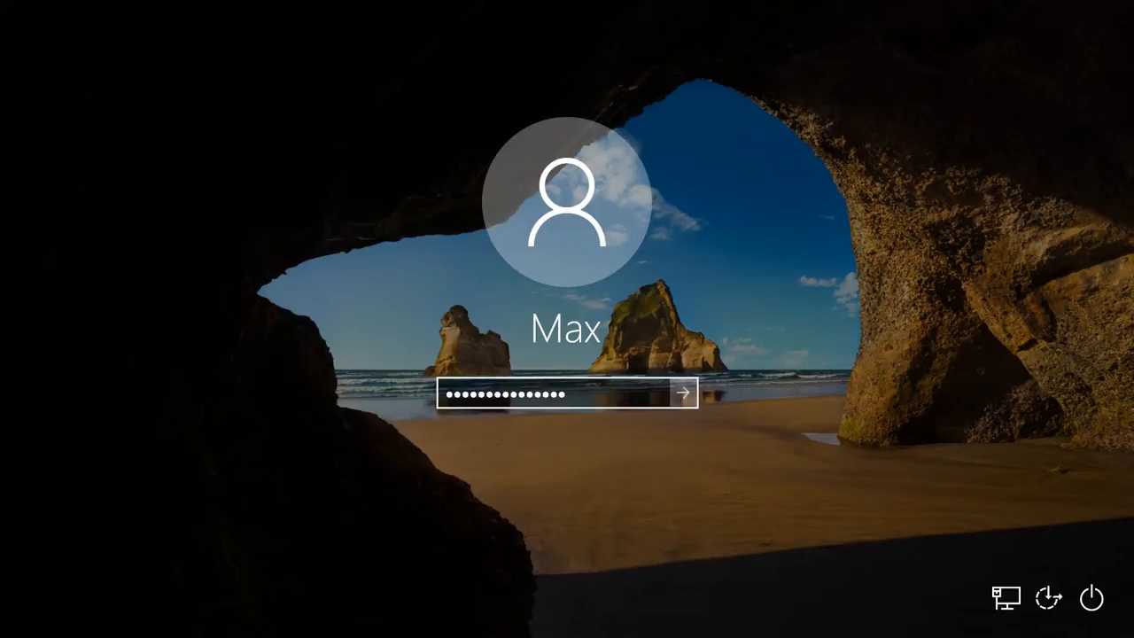
- Submit Max's password to sign in to Windows
click(682, 392)
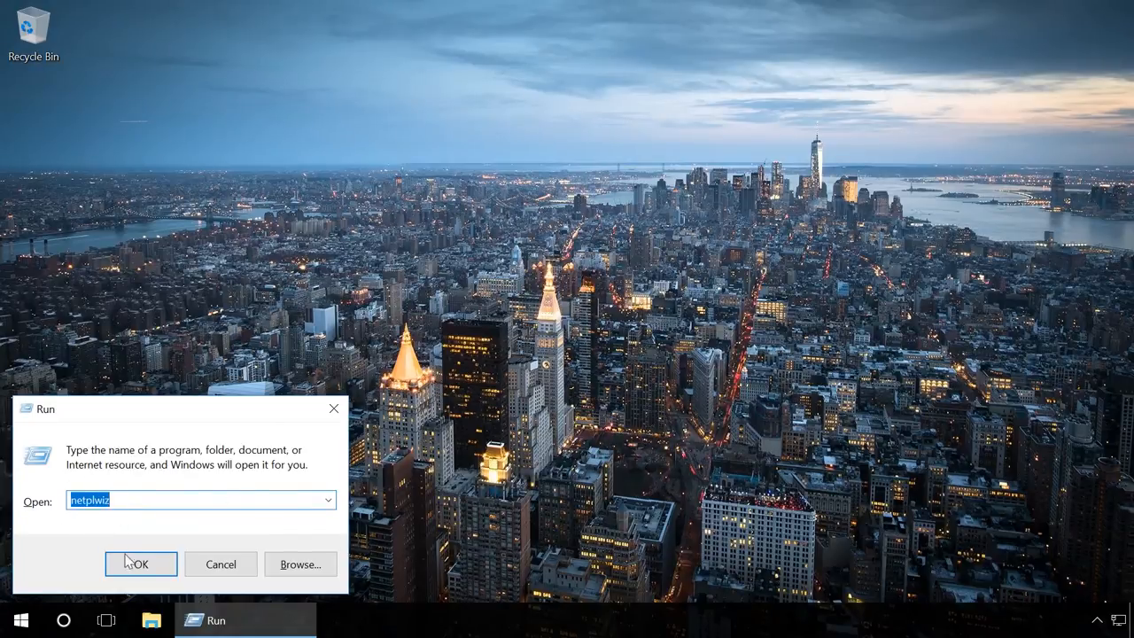
- Run netplwiz and turn off 'Users must enter a user name and password' for Max
click(140, 564)
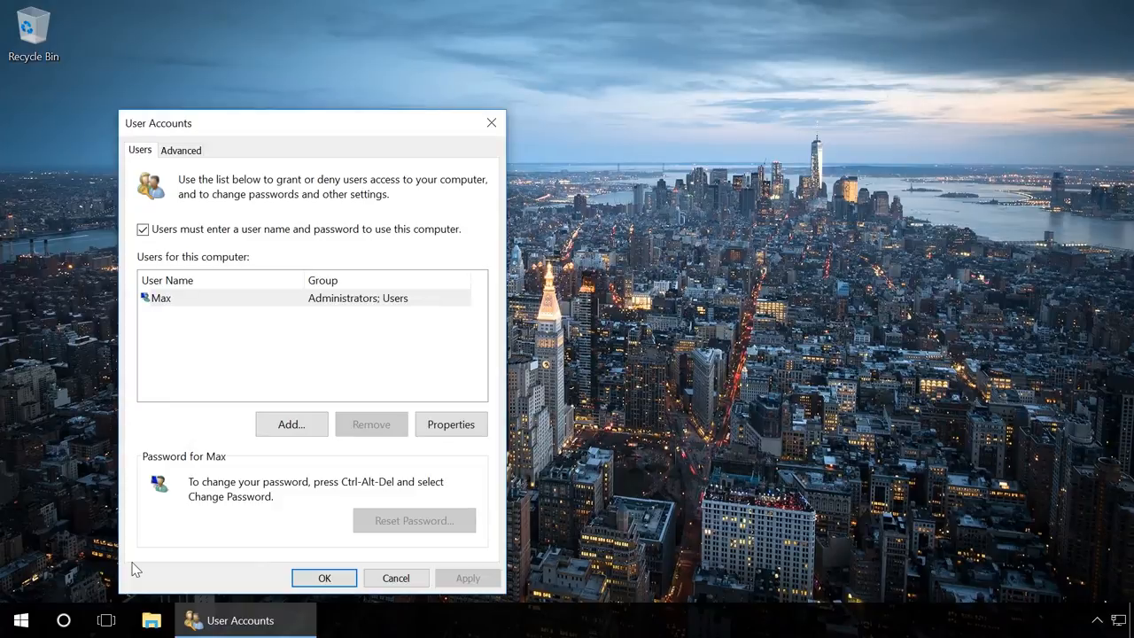
mouse_move(133, 229)
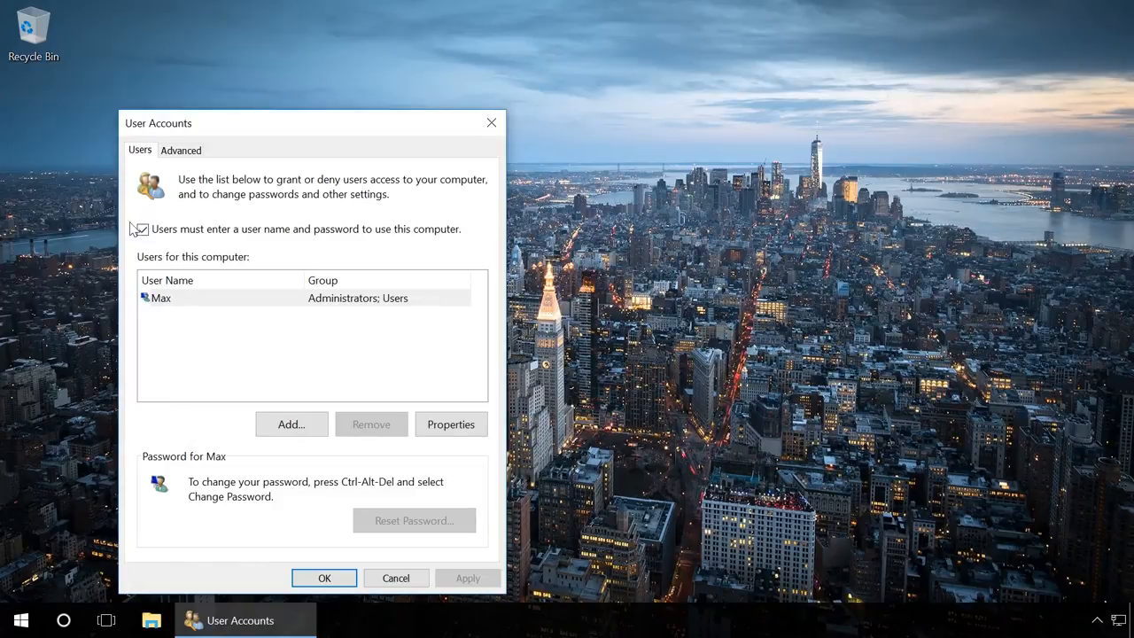
click(143, 229)
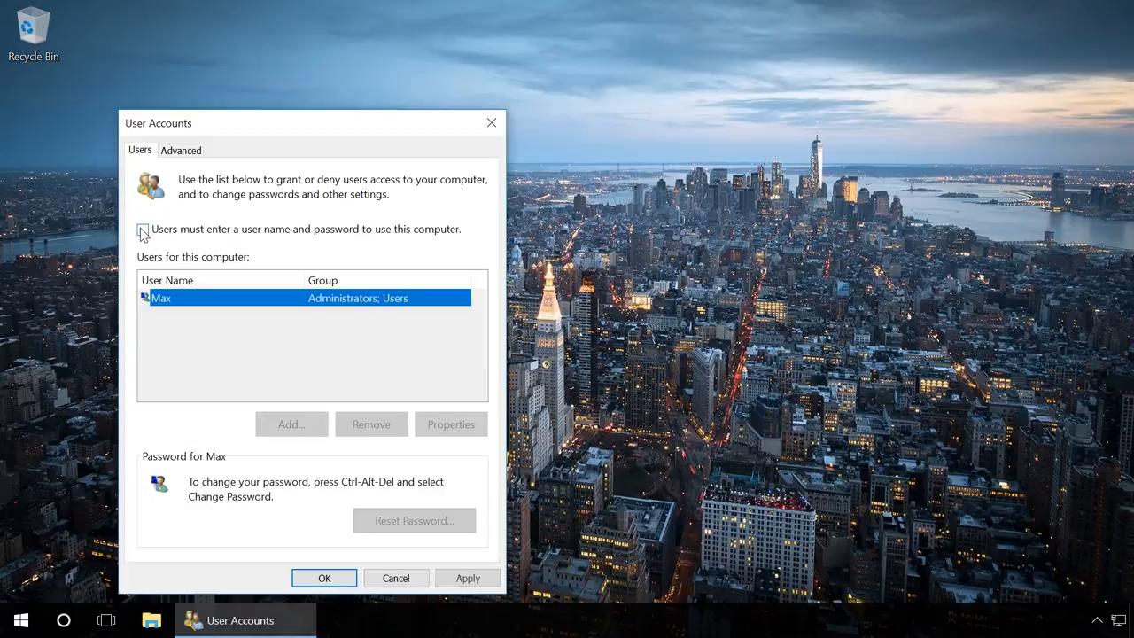
click(467, 578)
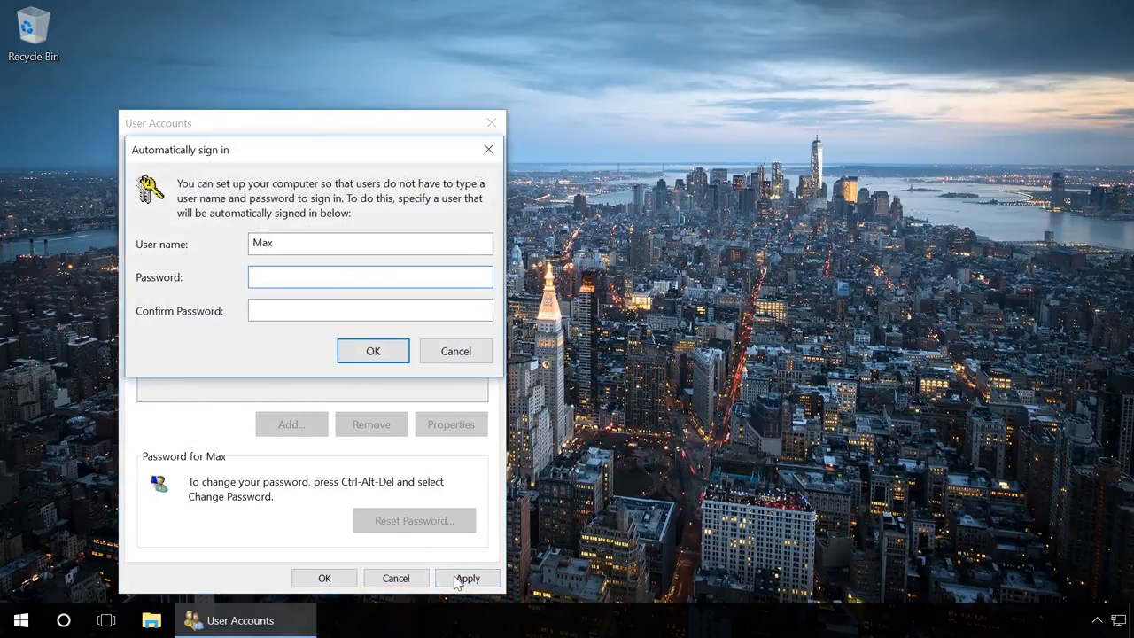
- Store Max's password as the automatic sign-in credentials and confirm
click(369, 276)
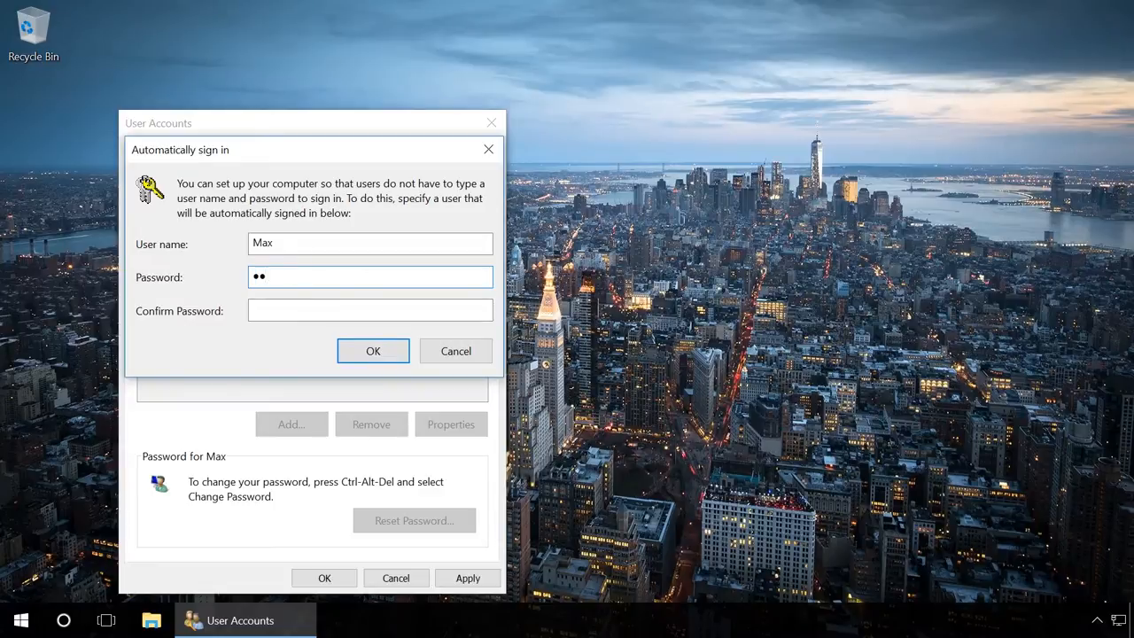
text(password)
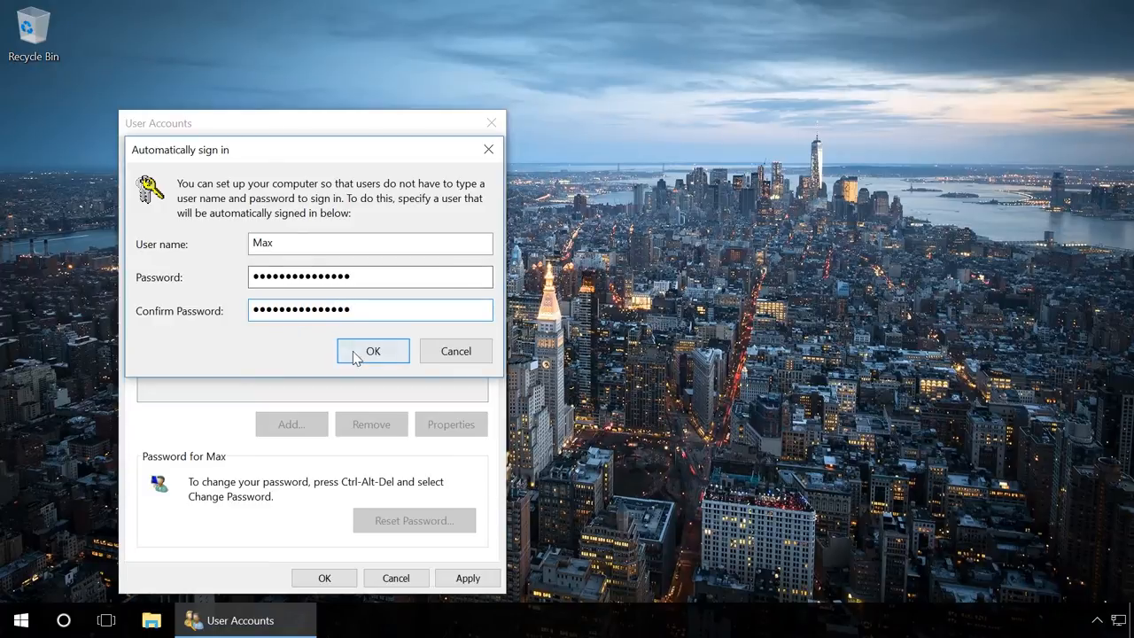
click(373, 351)
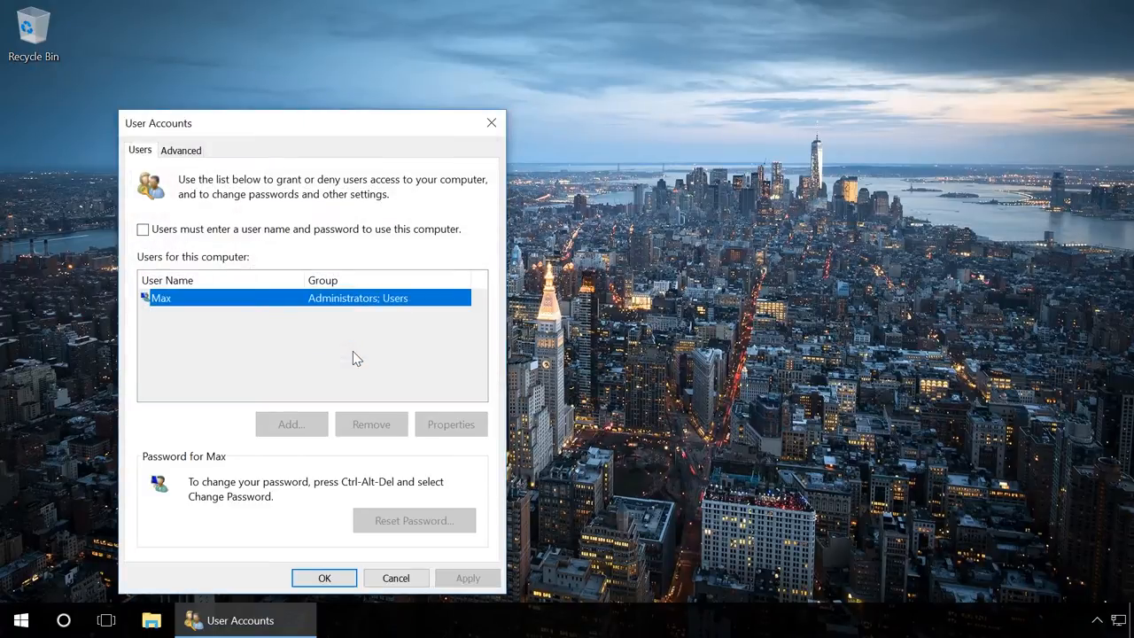
mouse_move(319, 582)
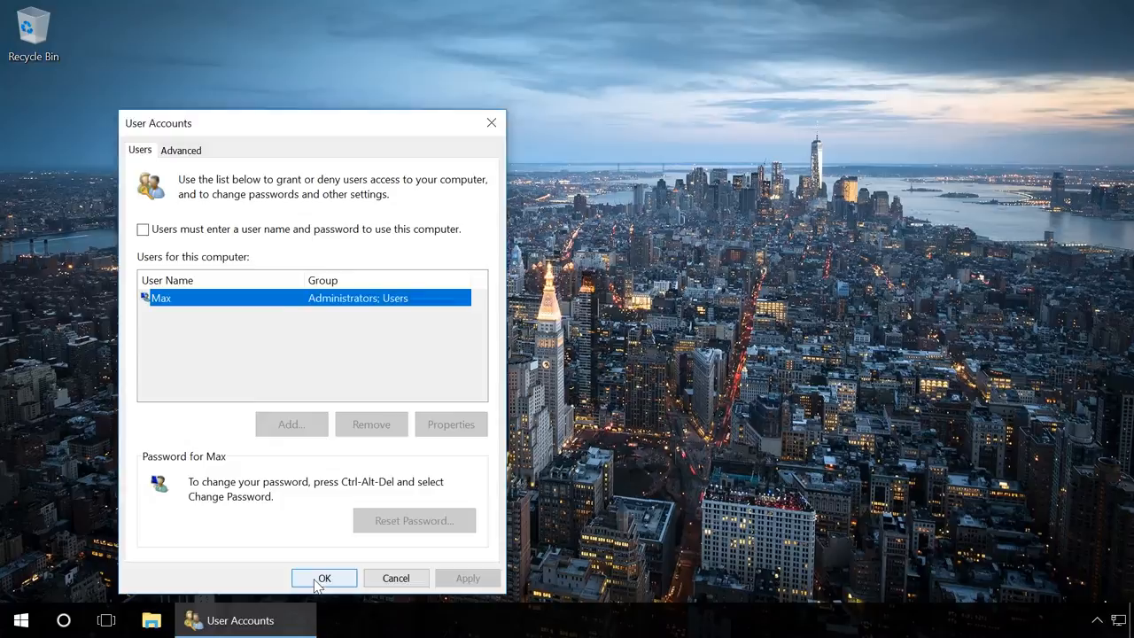
- Restart the computer from the Start quick menu, then reopen that menu after reboot
right_click(16, 619)
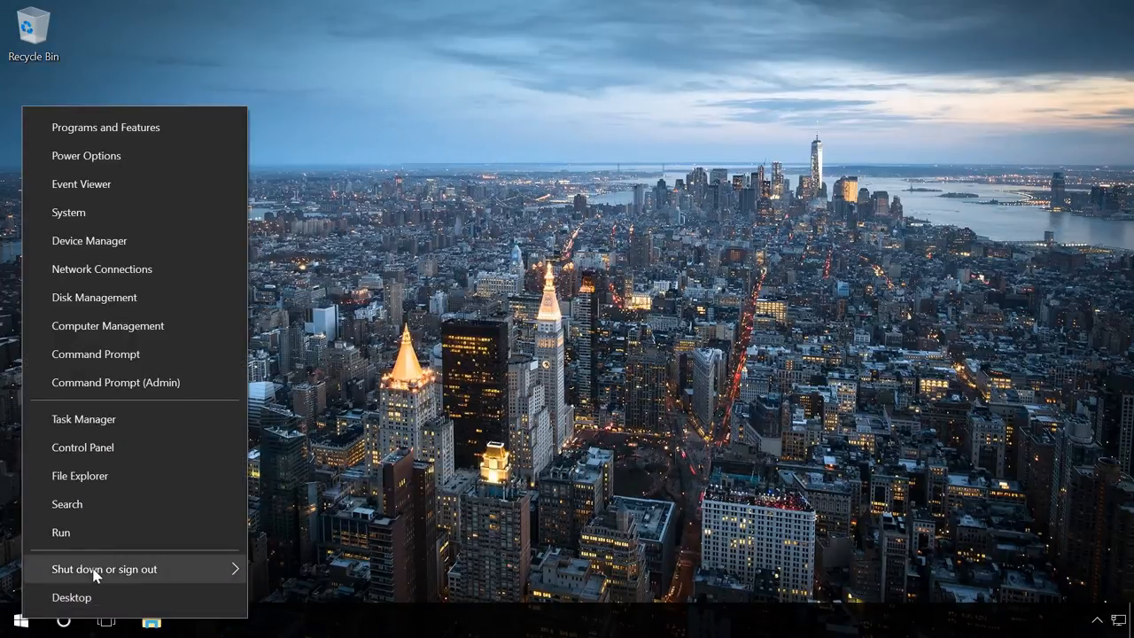
click(104, 568)
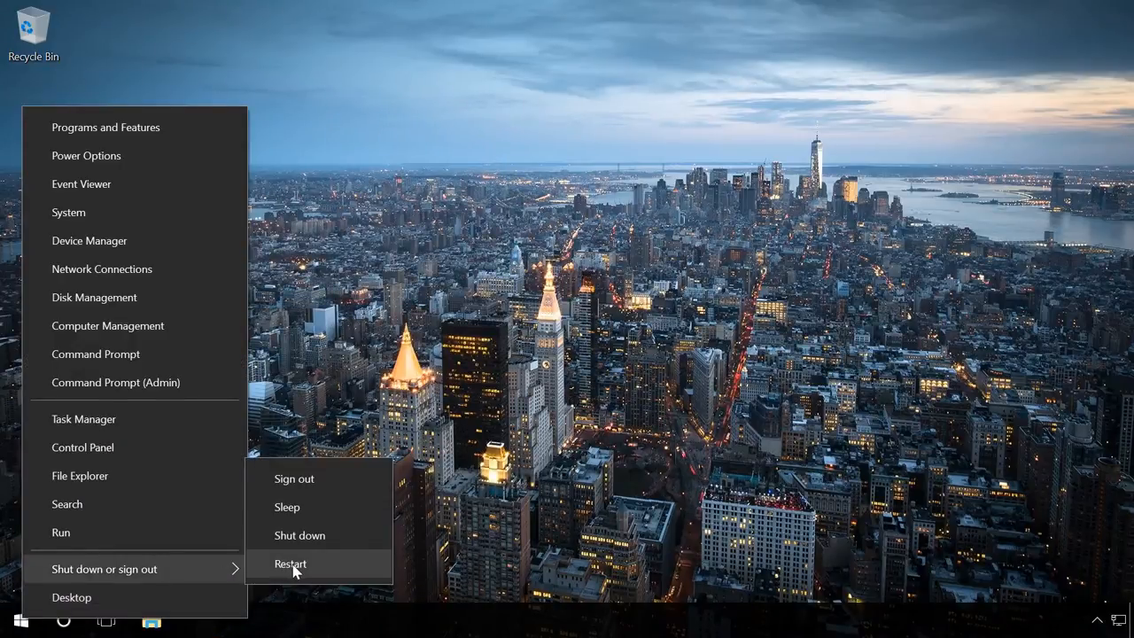
click(289, 563)
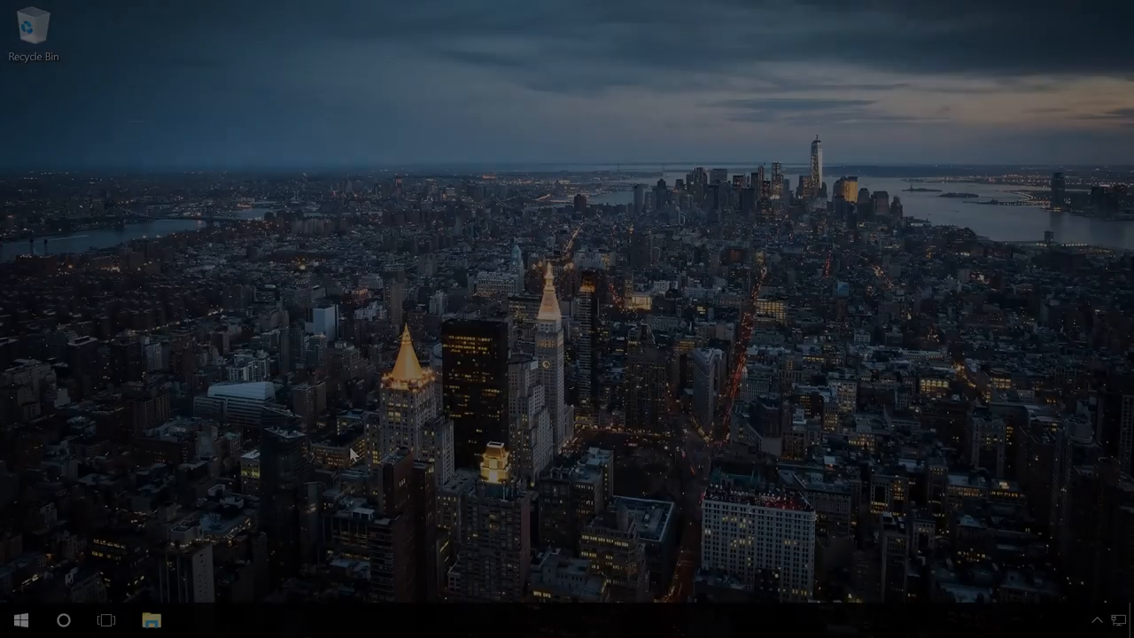
right_click(18, 619)
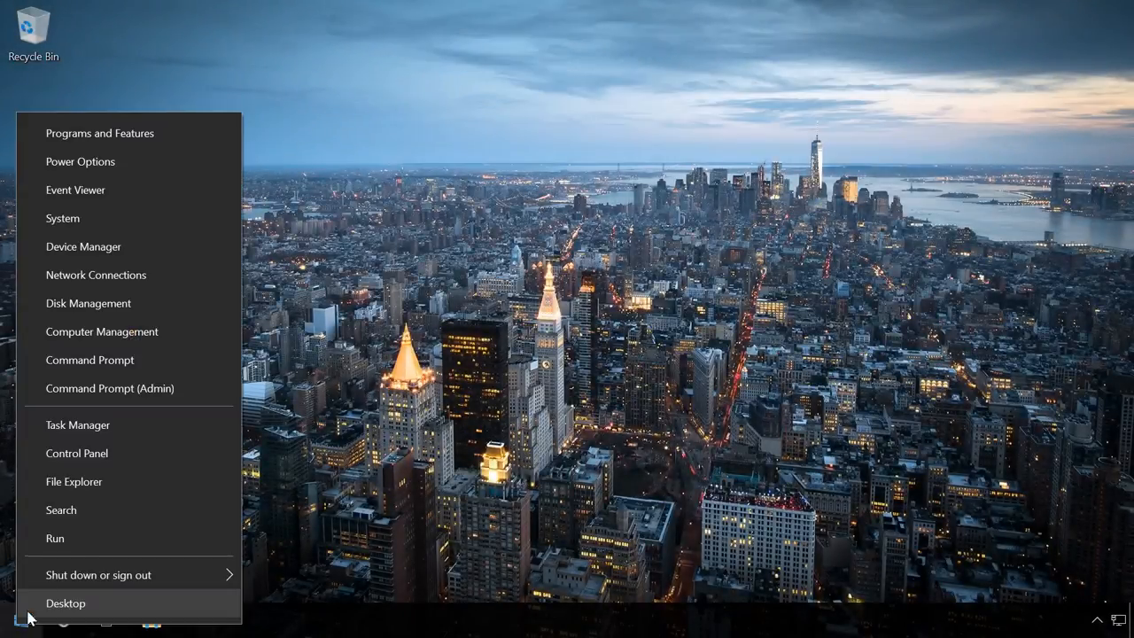
- Open Control Panel and show its View by choices
click(77, 453)
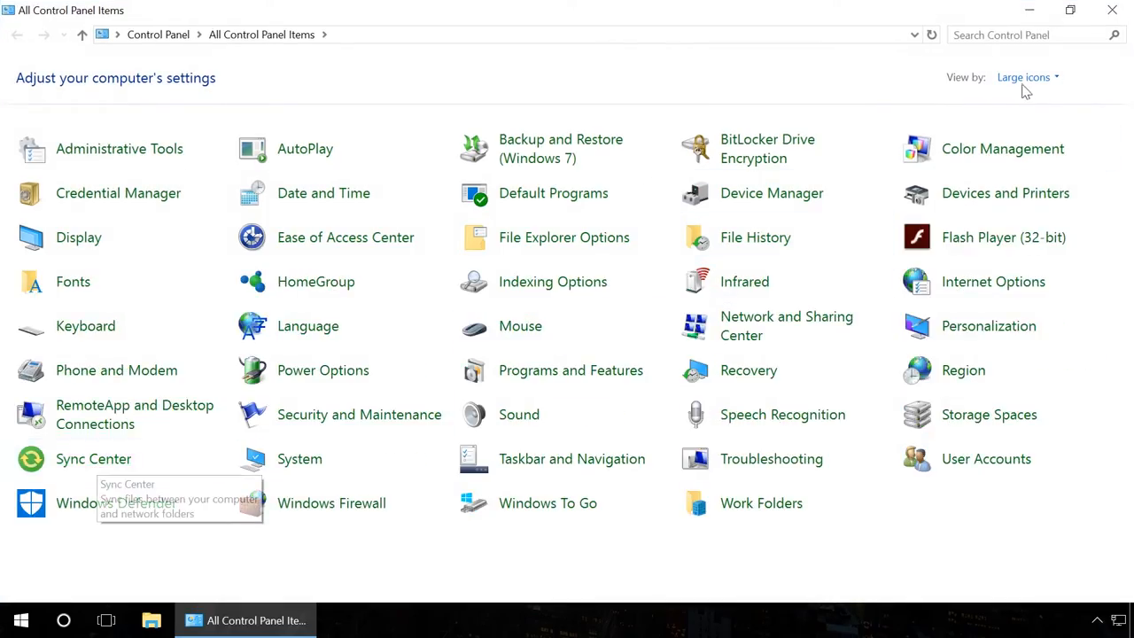
click(1028, 76)
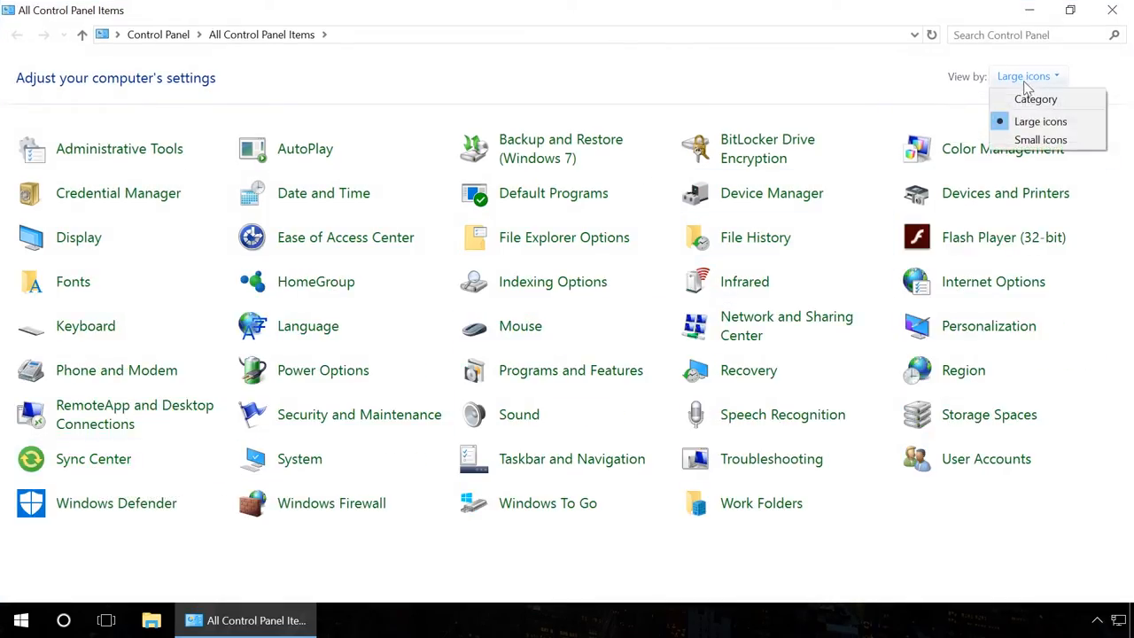
mouse_move(1036, 99)
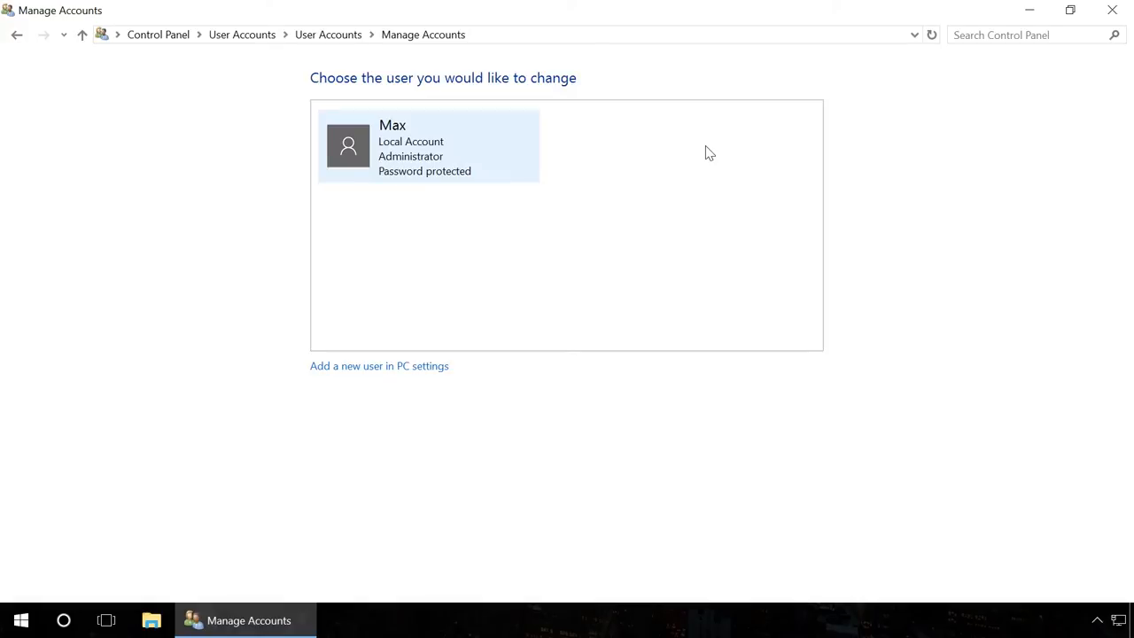
- Change Max's password to blank by entering the current one and leaving the new fields empty
click(428, 145)
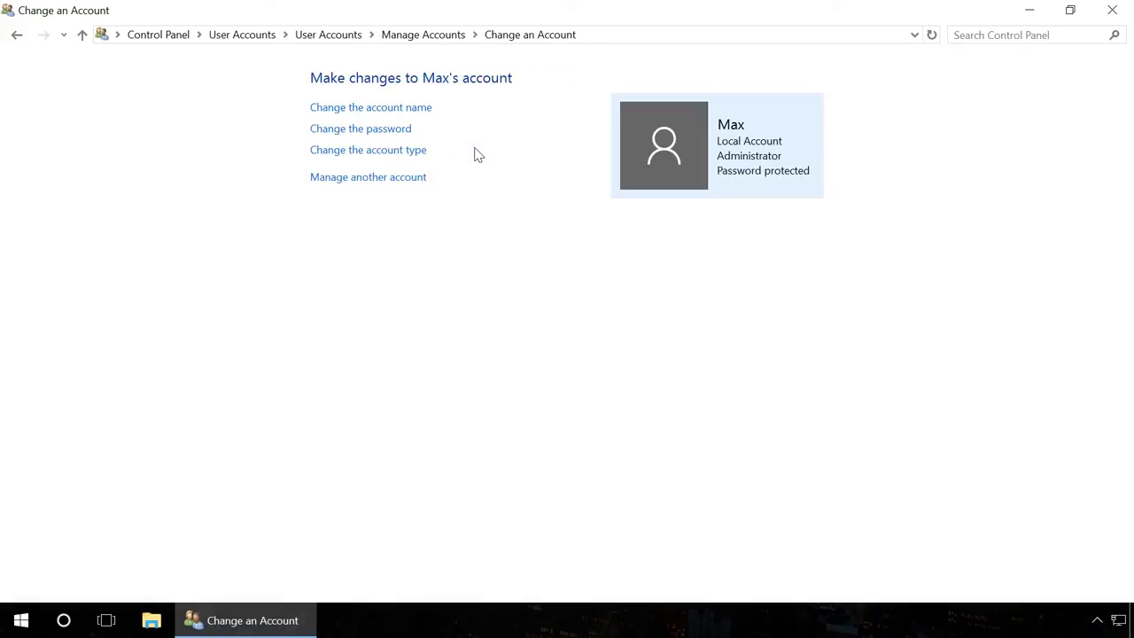
click(359, 128)
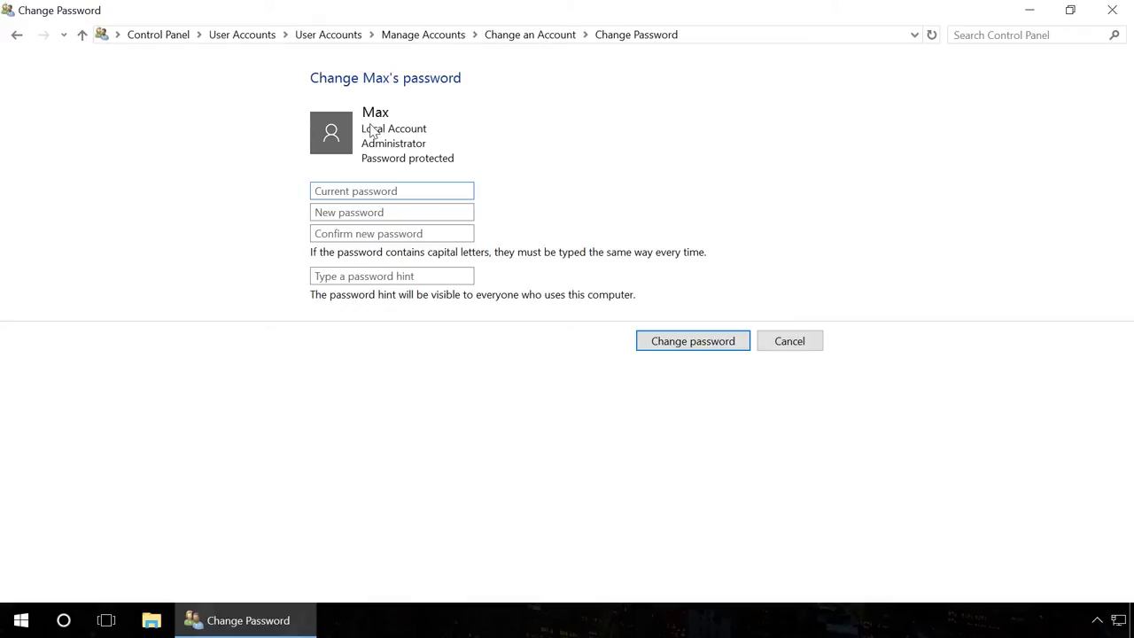
text(•)
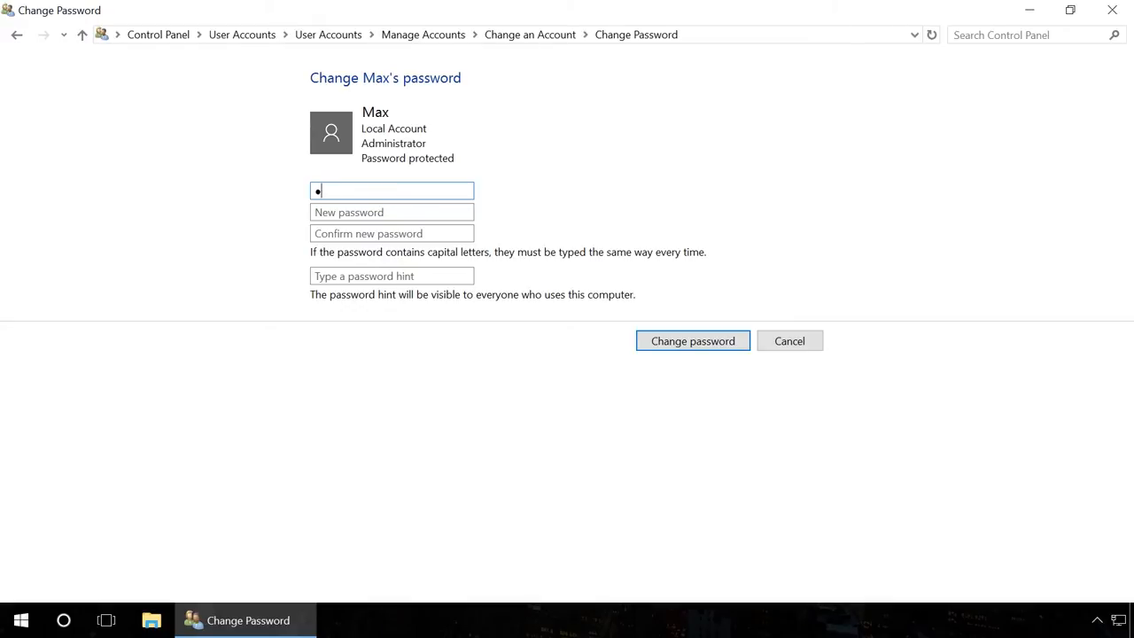
text(assword)
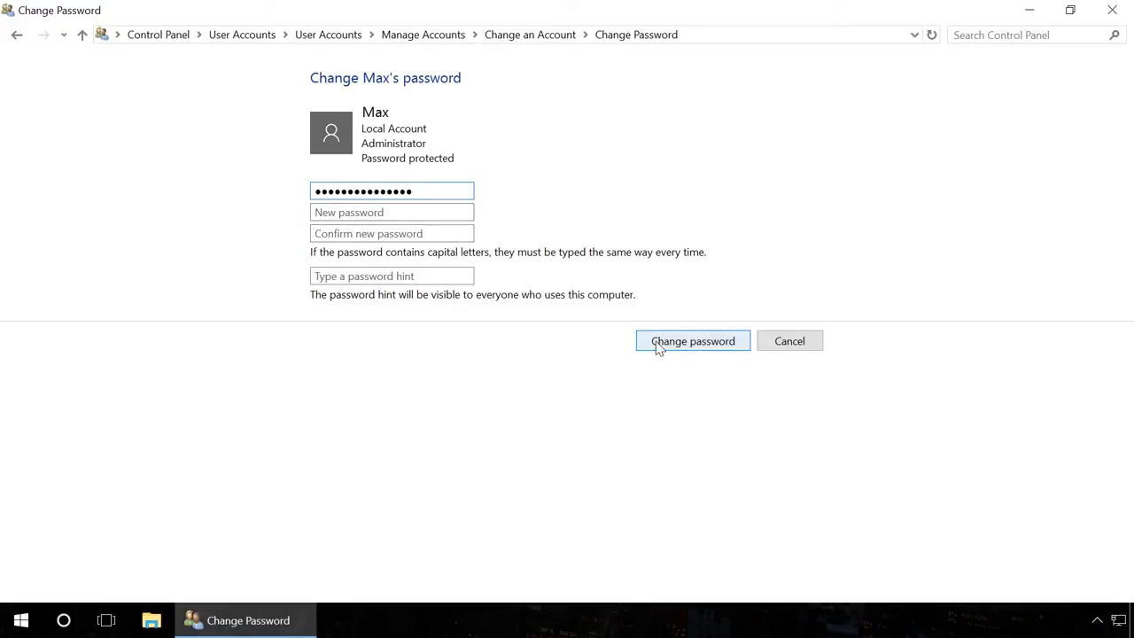
click(692, 341)
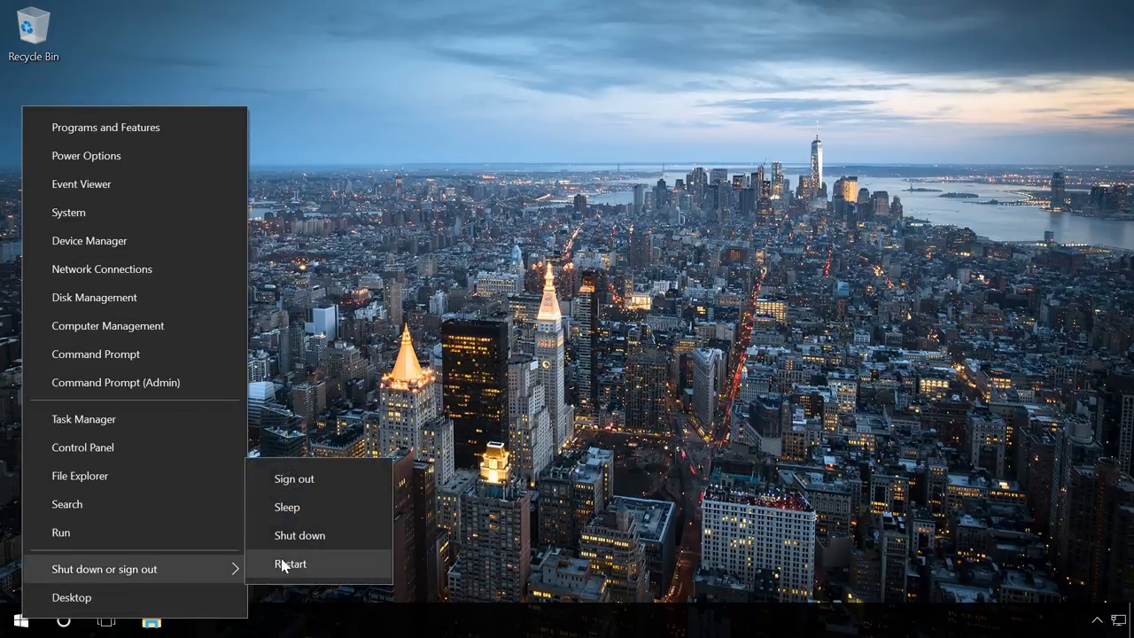
- Restart the computer
click(290, 564)
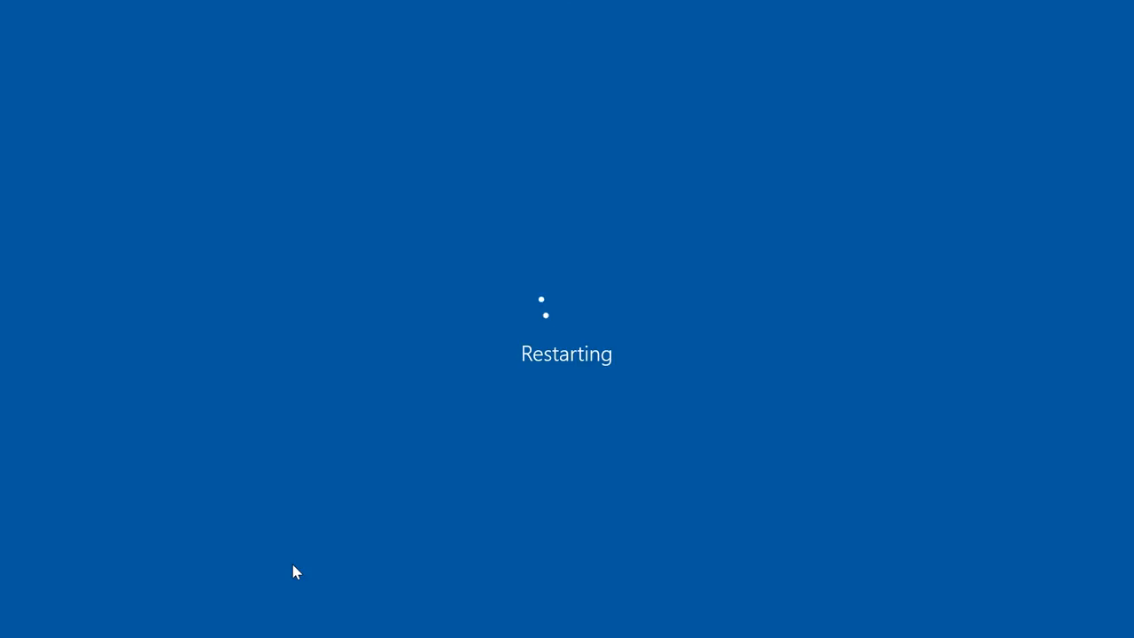